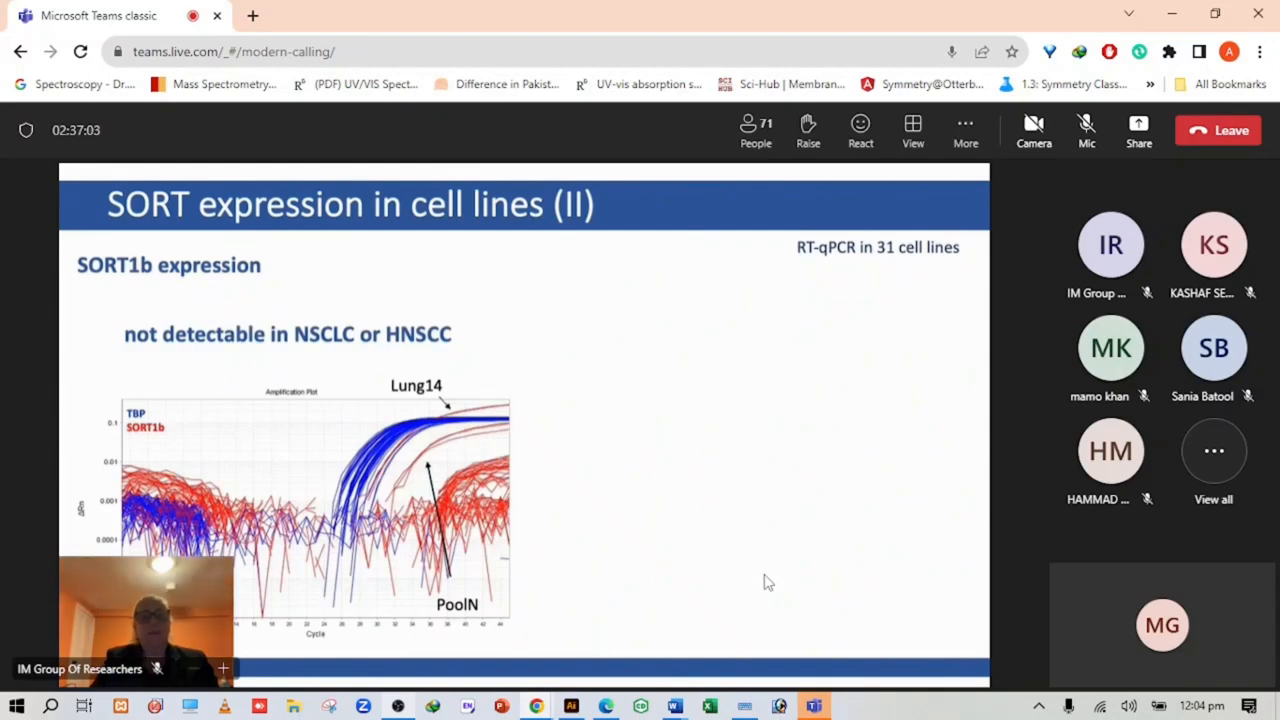
- Send an Applause emoji reaction to the speaker from the meeting's React menu
{"action": "left_click", "coordinate": [692, 410]}
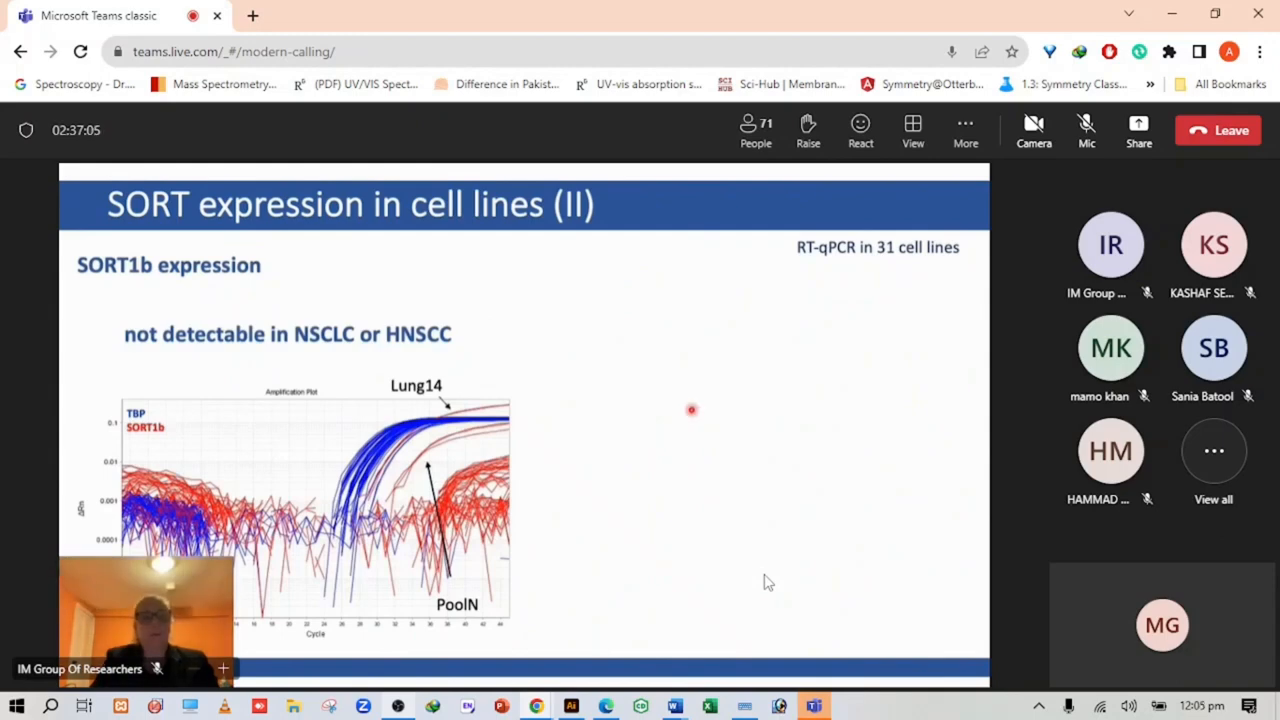
{"action": "mouse_move", "coordinate": [240, 361]}
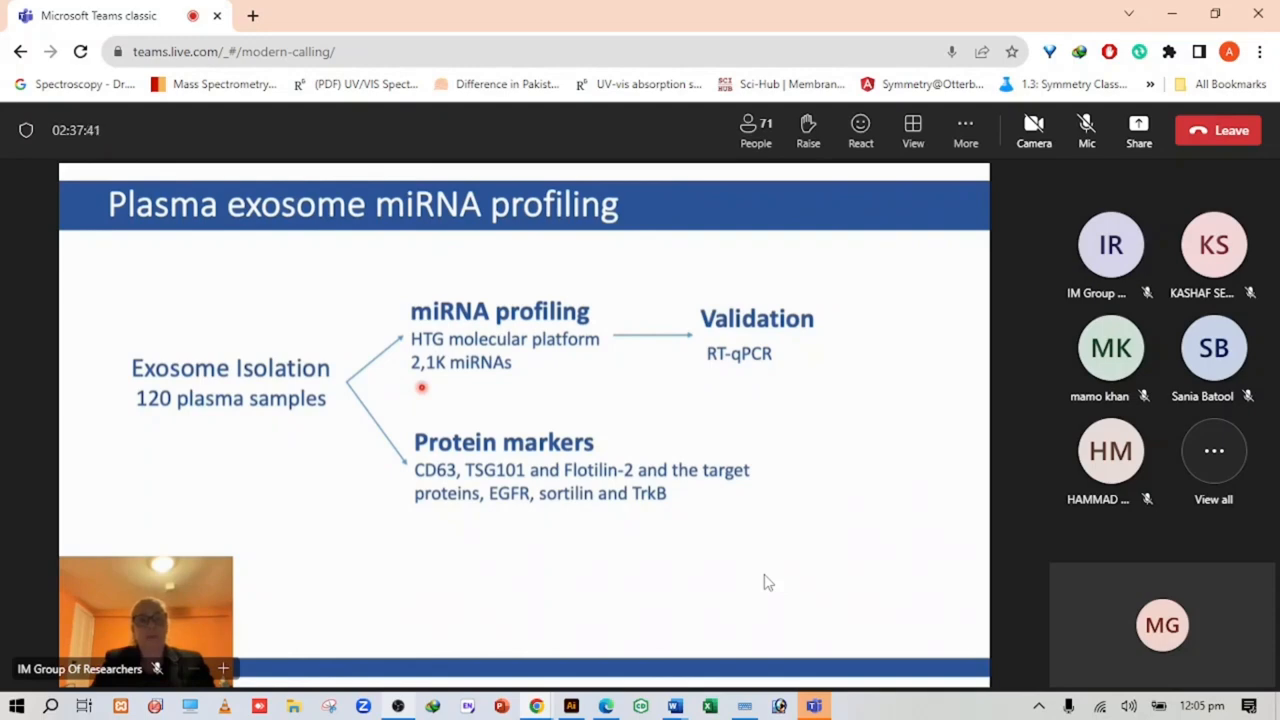
{"action": "mouse_move", "coordinate": [754, 257]}
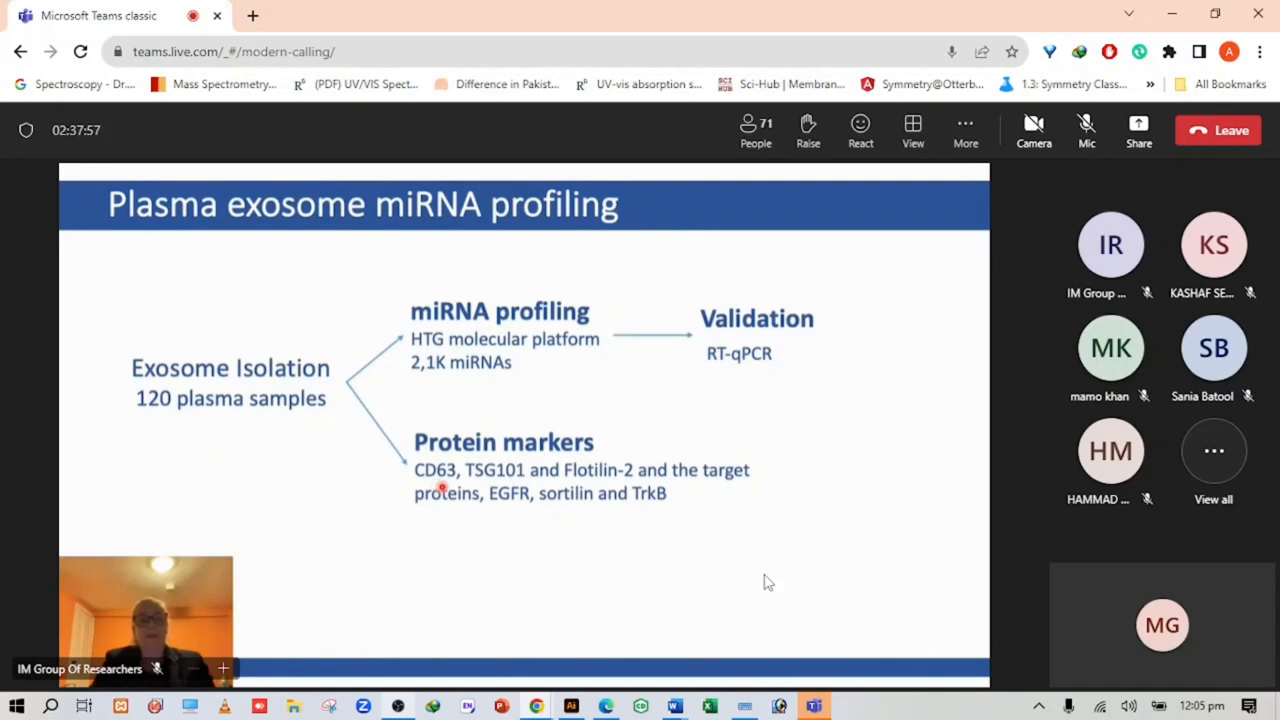
{"action": "mouse_move", "coordinate": [567, 487]}
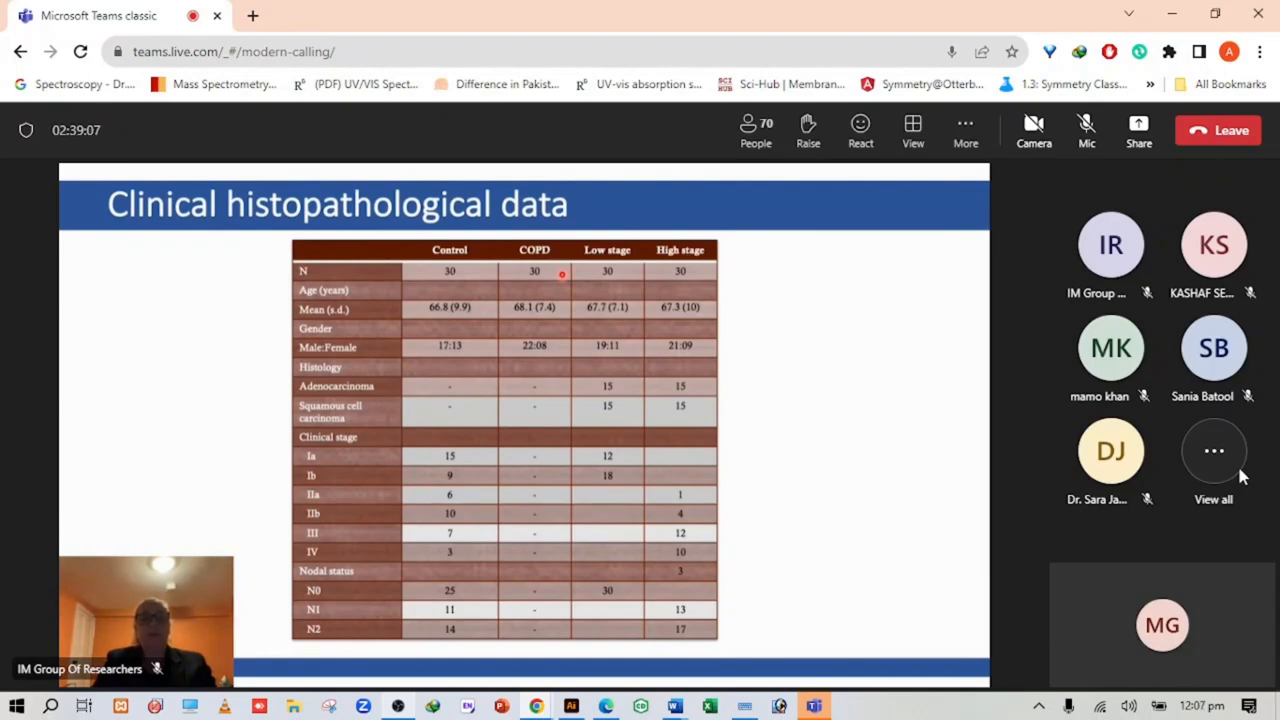
{"action": "mouse_move", "coordinate": [589, 293]}
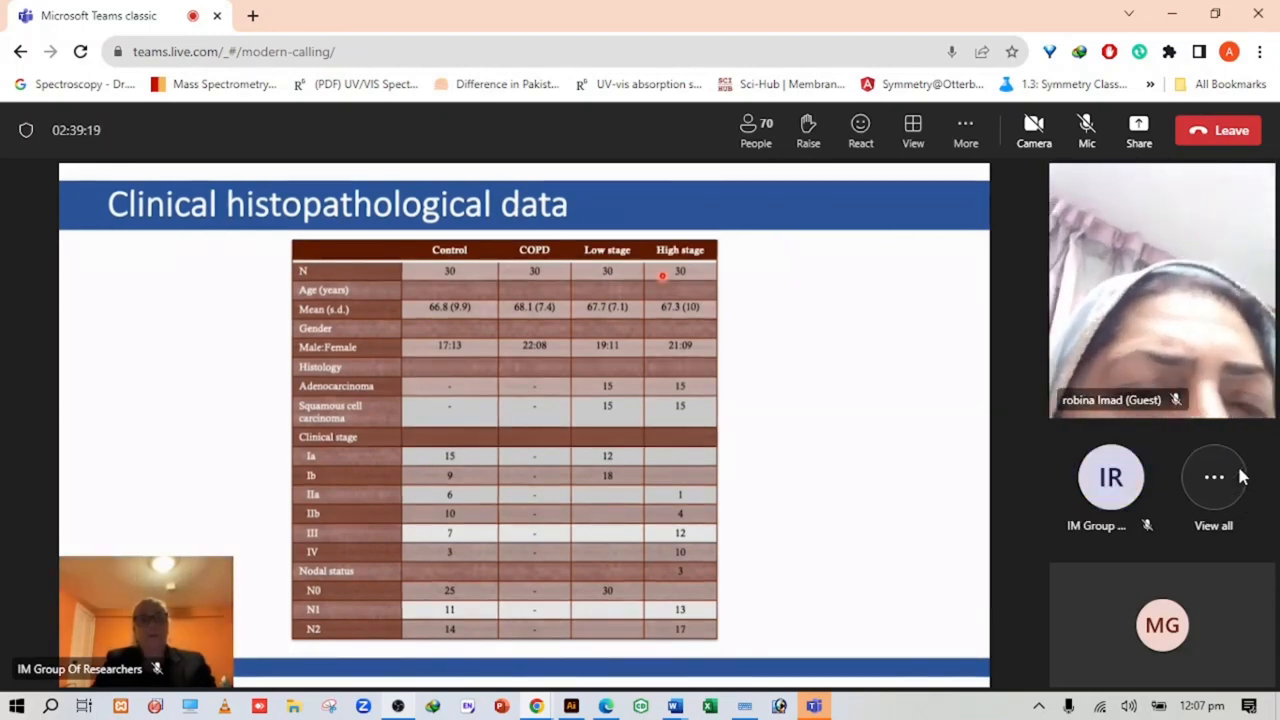
{"action": "mouse_move", "coordinate": [905, 301]}
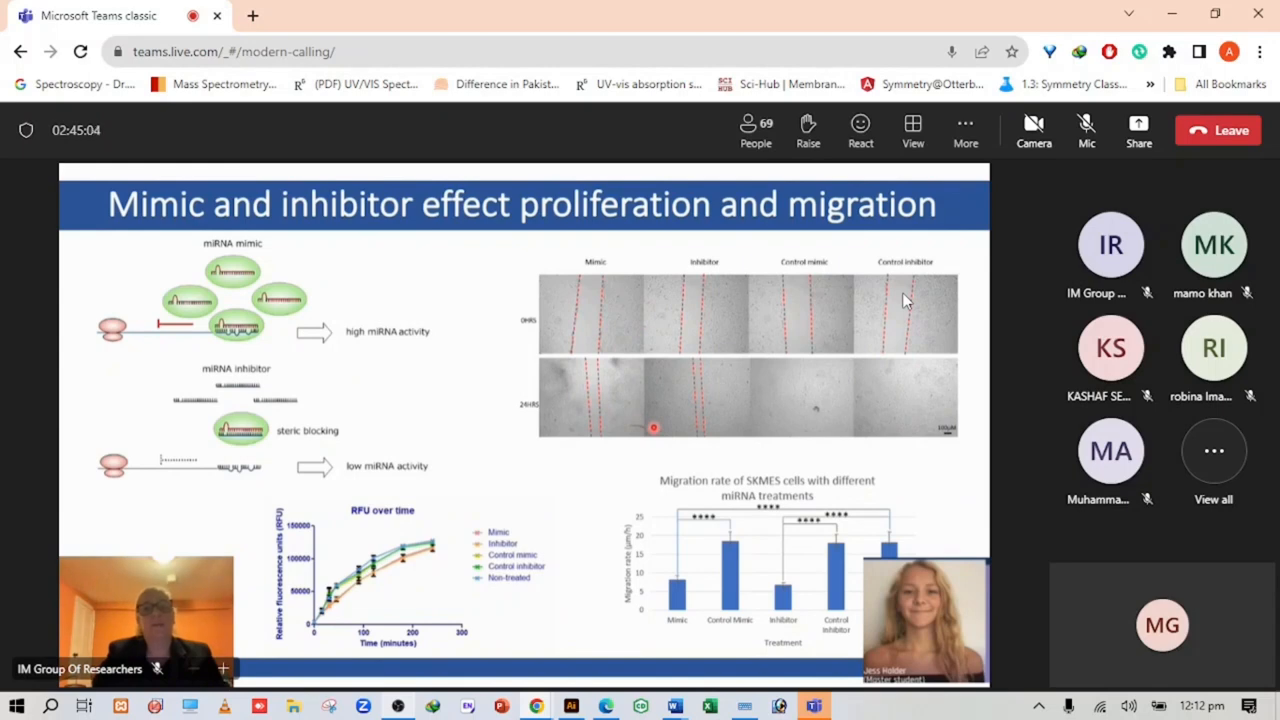
{"action": "mouse_move", "coordinate": [847, 310]}
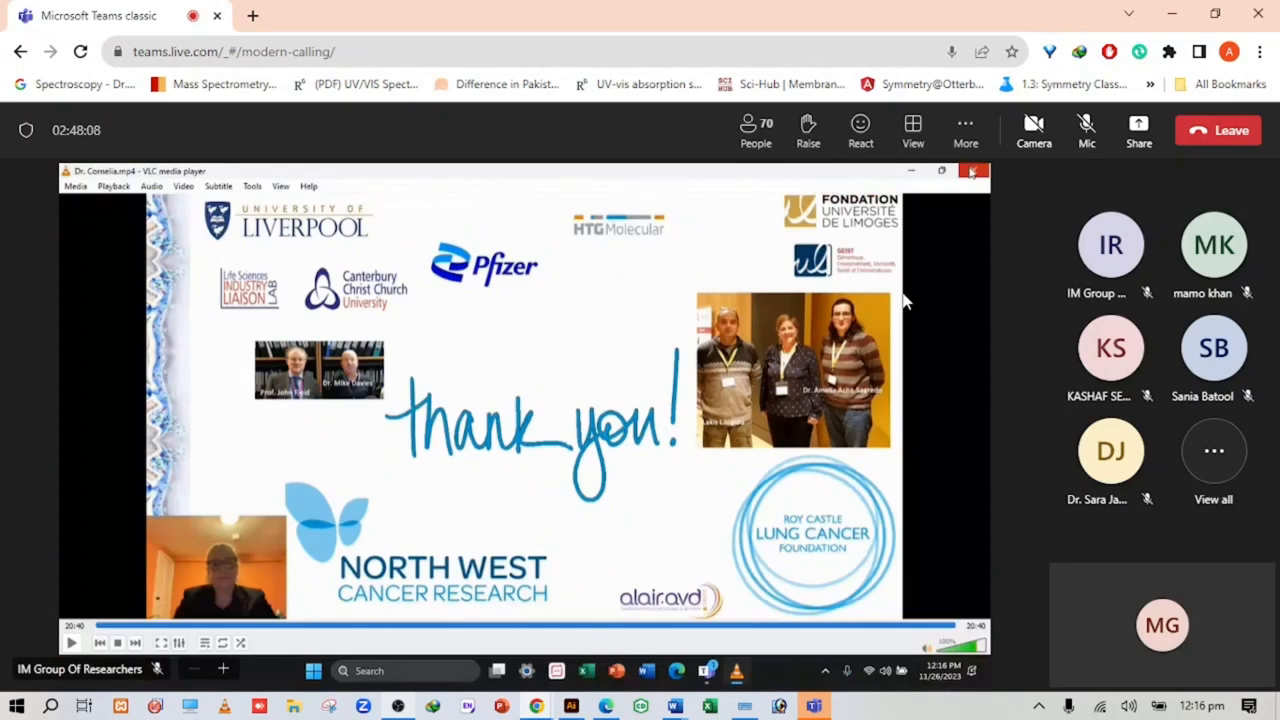
{"action": "left_click", "coordinate": [971, 170]}
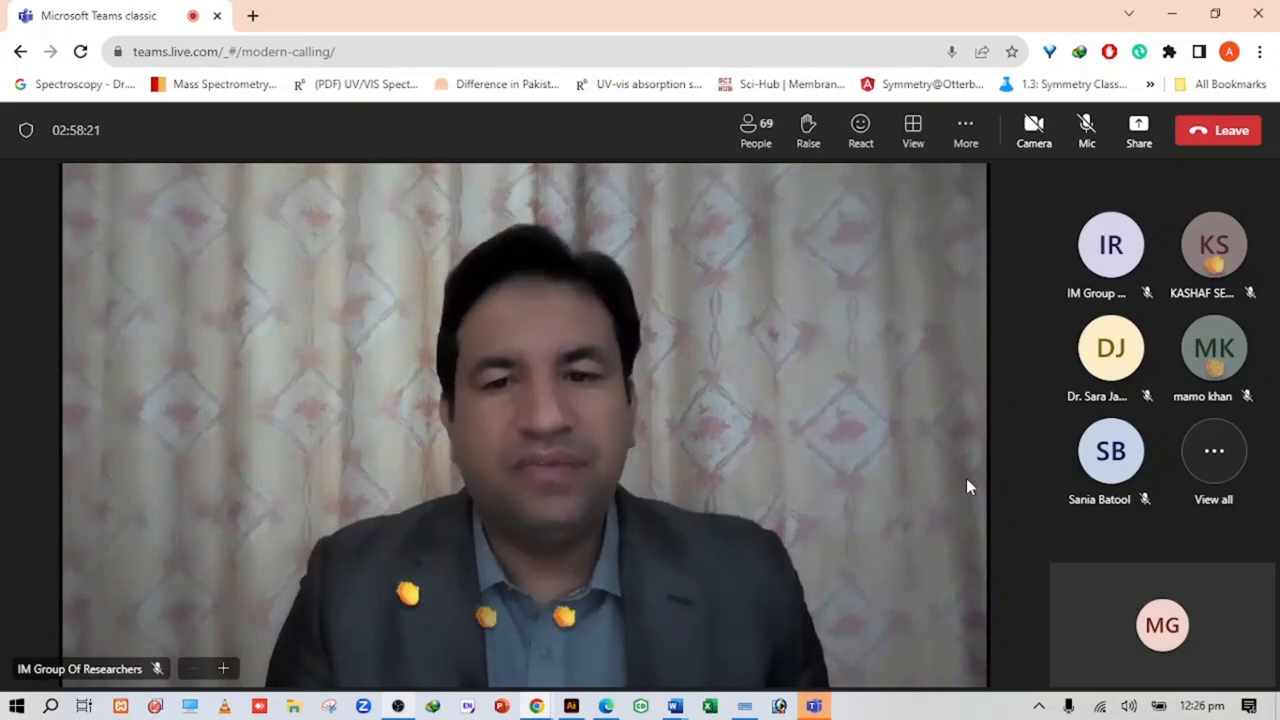
{"action": "mouse_move", "coordinate": [940, 321]}
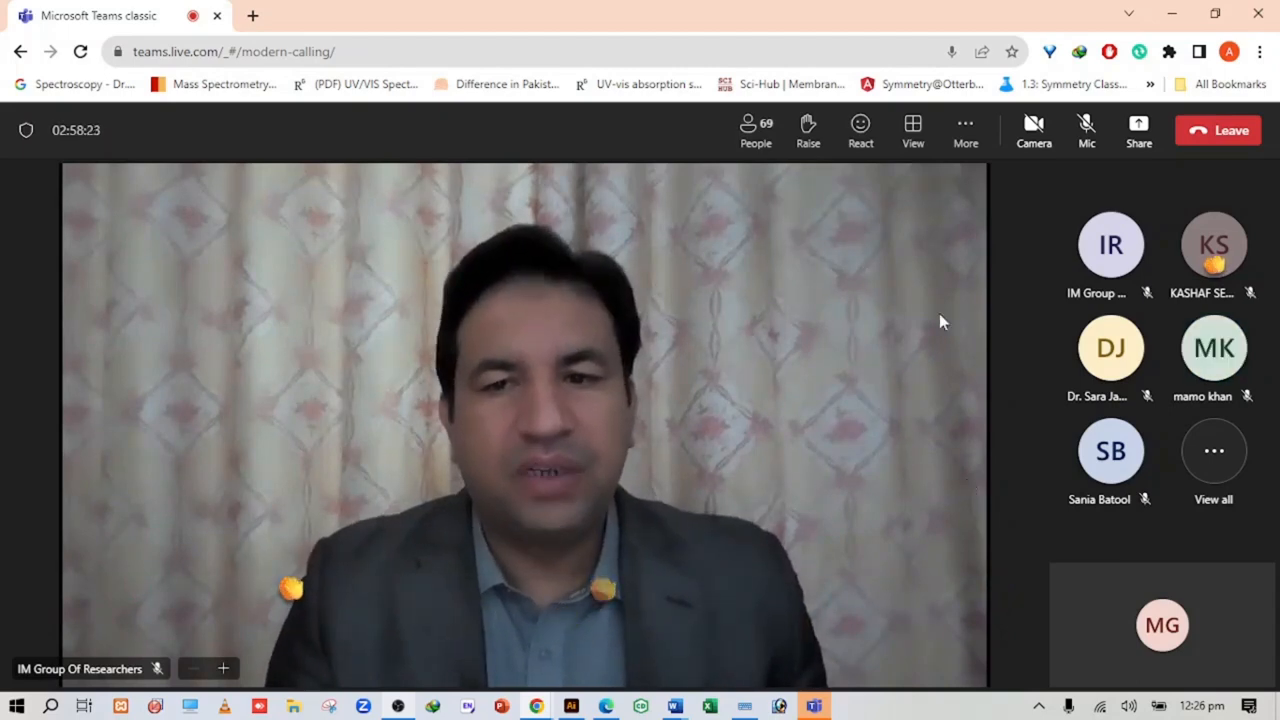
{"action": "mouse_move", "coordinate": [860, 130]}
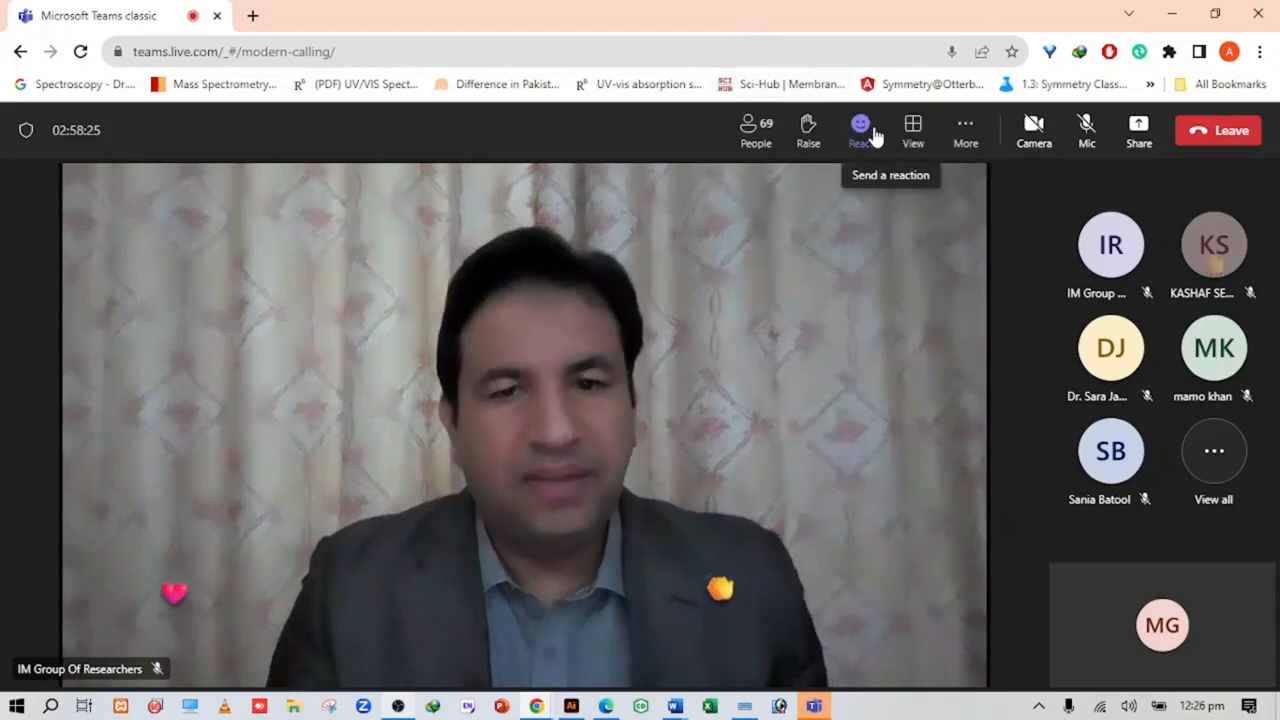
{"action": "left_click", "coordinate": [860, 130]}
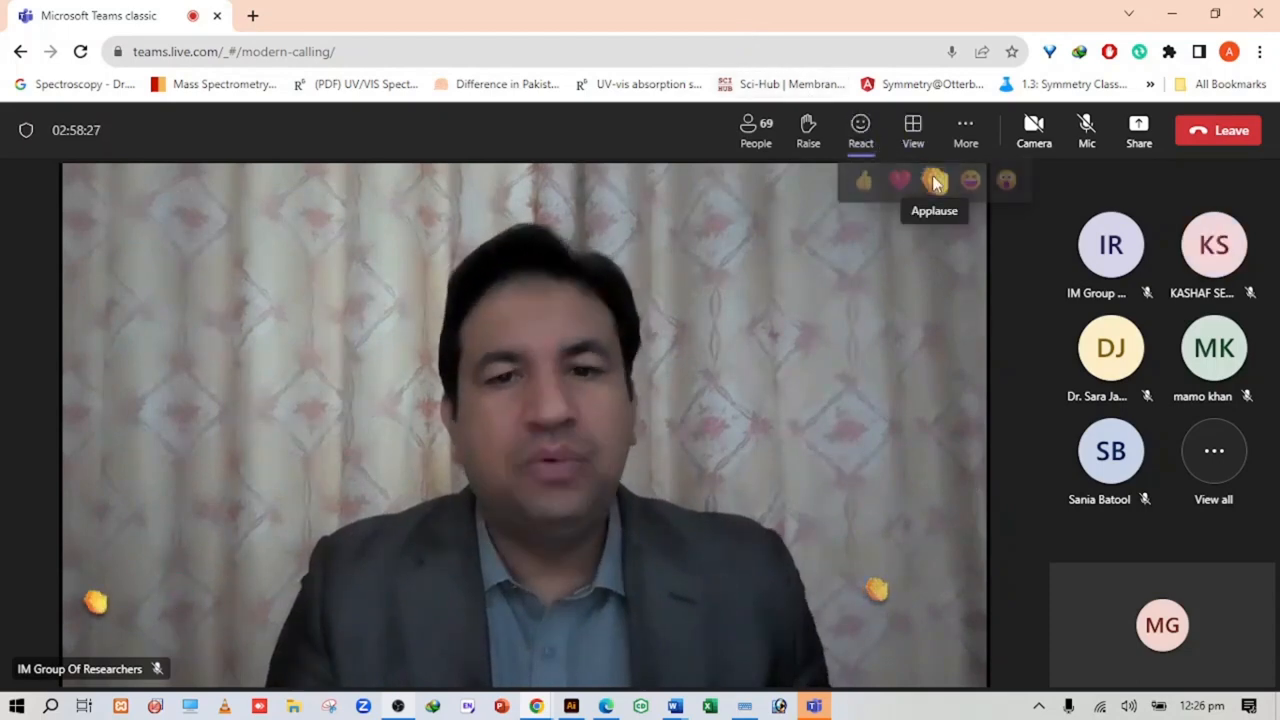
{"action": "left_click", "coordinate": [935, 180]}
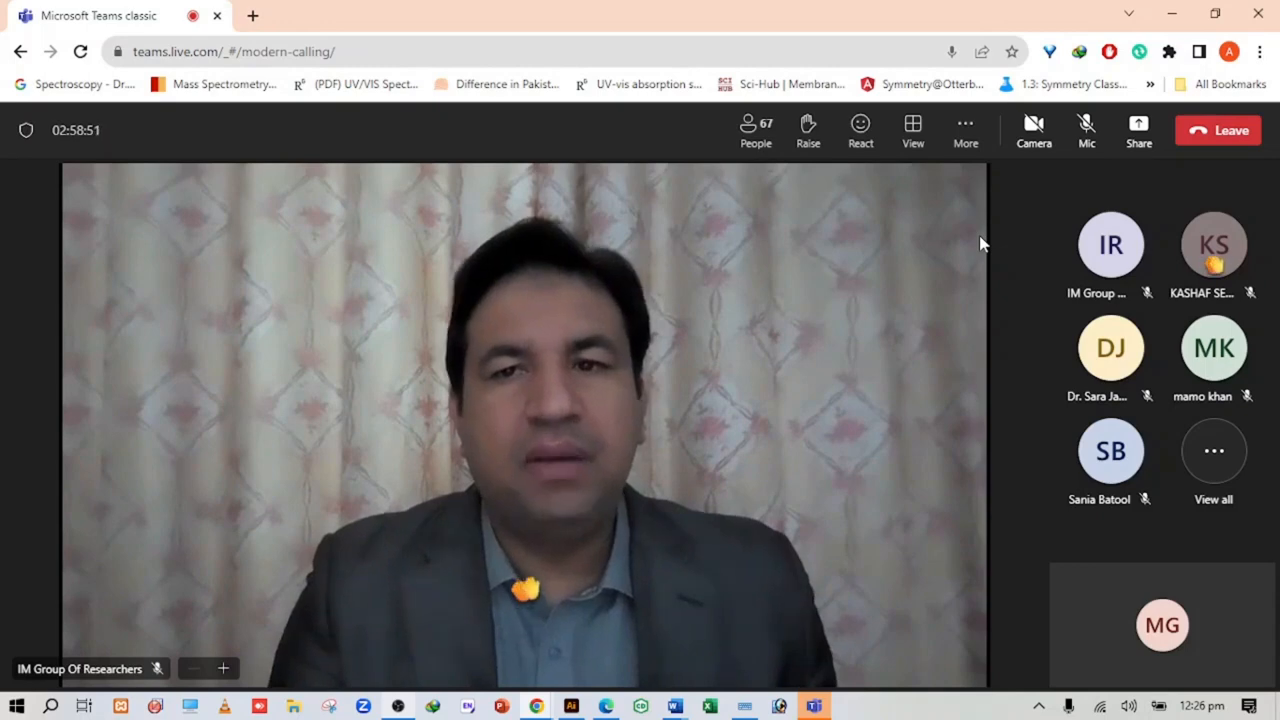
{"action": "mouse_move", "coordinate": [912, 130]}
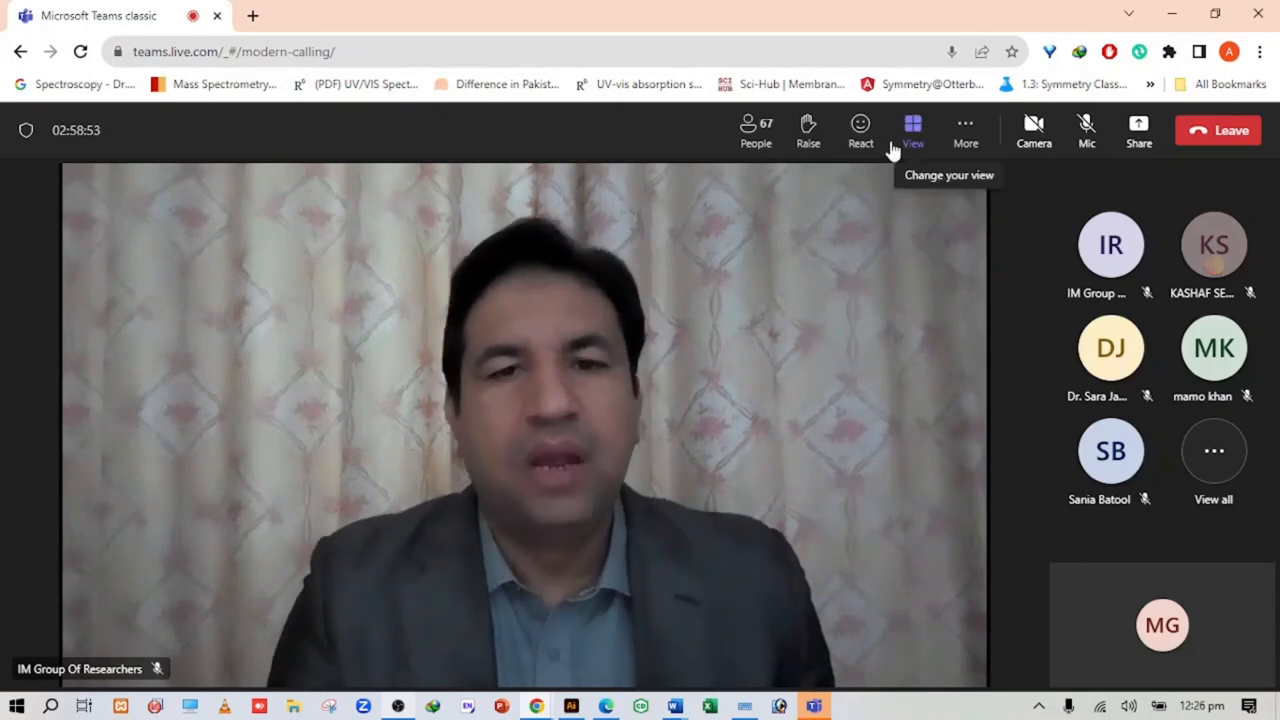
- Send two more Applause reactions, then a heart reaction, during the host's closing remarks
{"action": "left_click", "coordinate": [860, 130]}
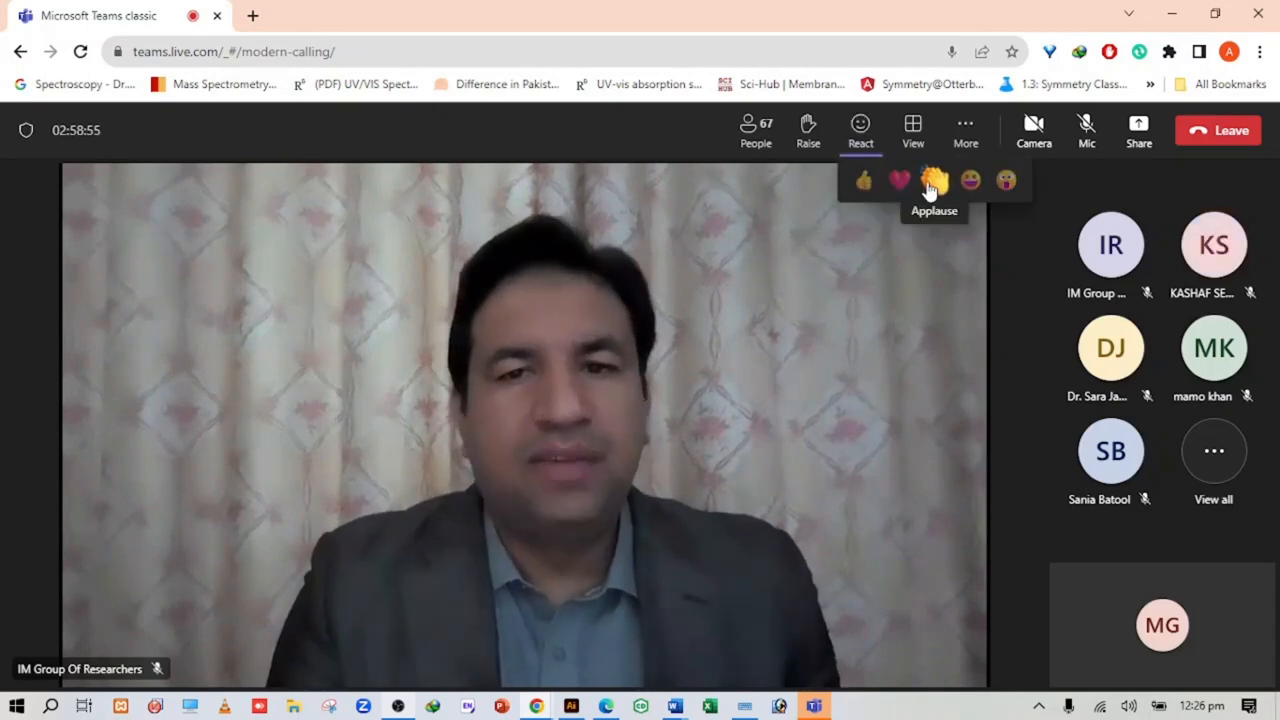
{"action": "left_click", "coordinate": [934, 180]}
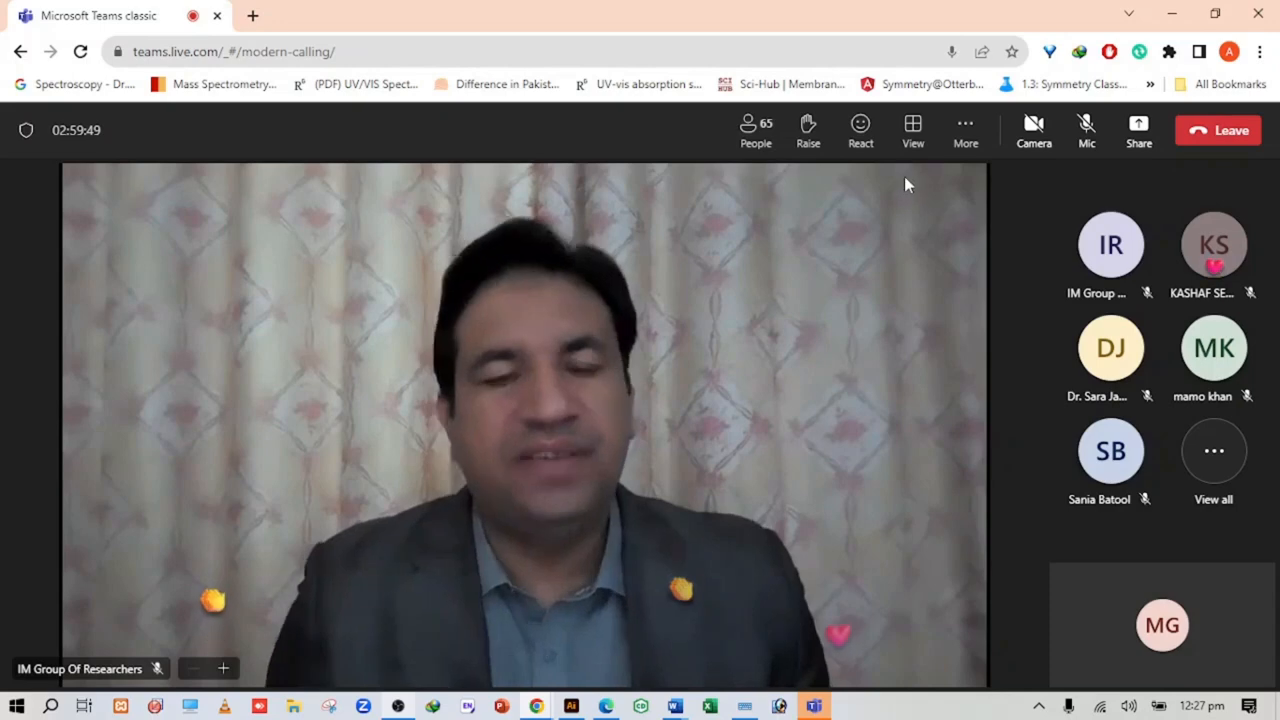
{"action": "left_click", "coordinate": [860, 130]}
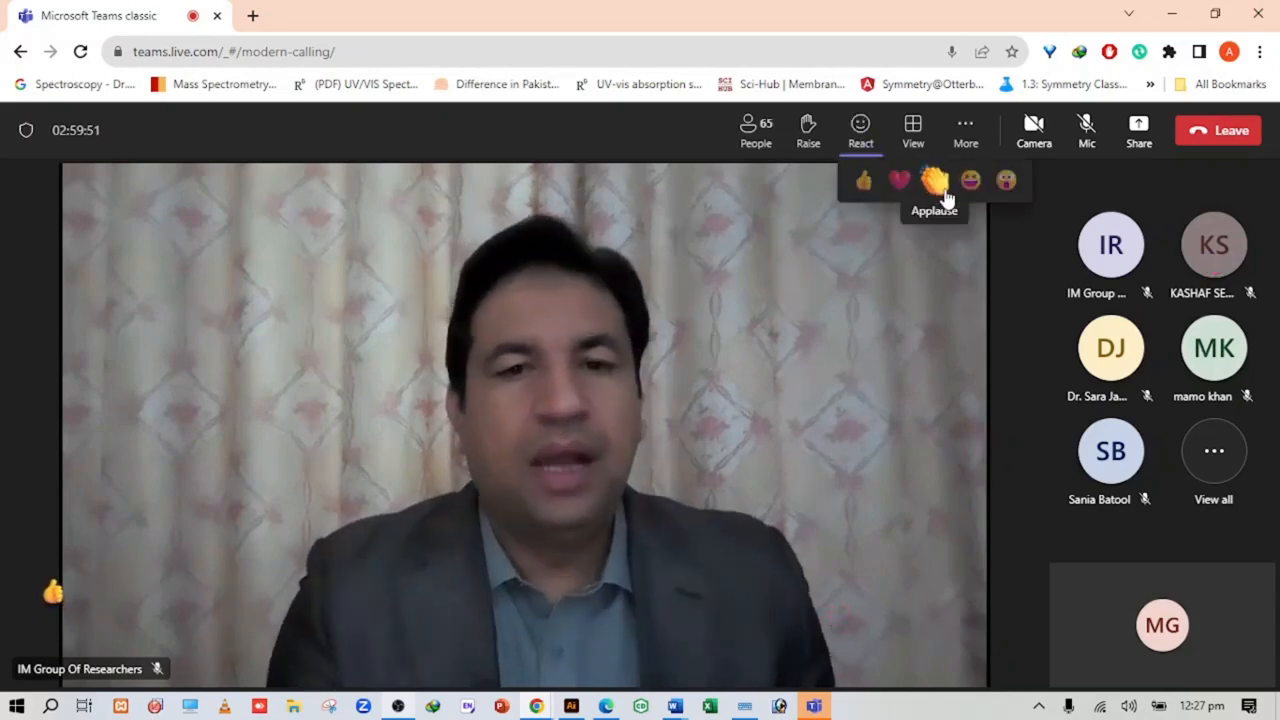
{"action": "left_click", "coordinate": [934, 180]}
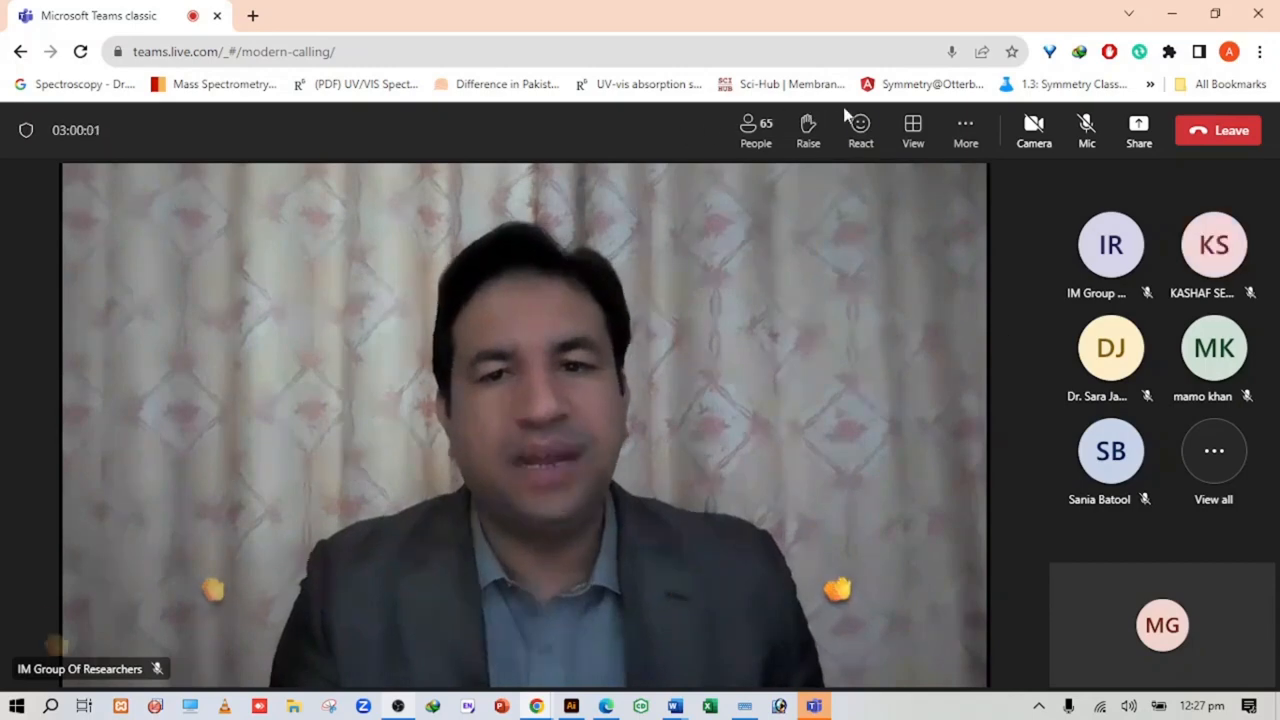
{"action": "left_click", "coordinate": [860, 130]}
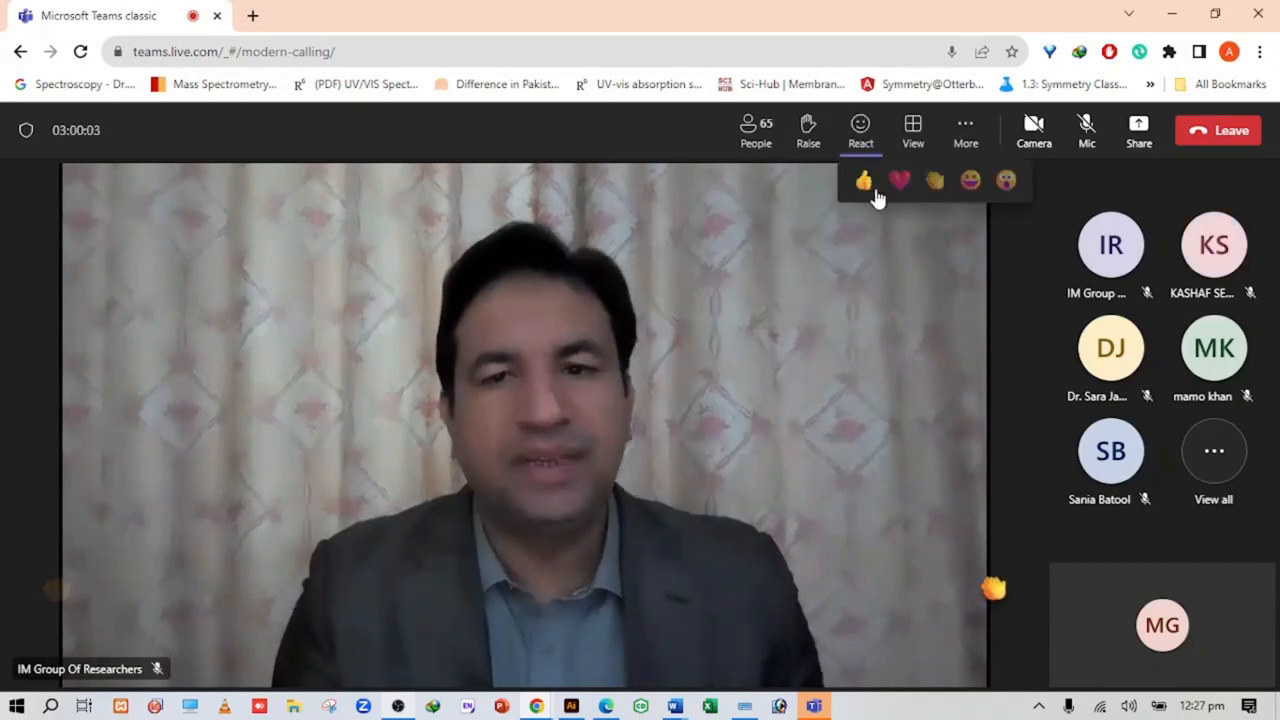
{"action": "left_click", "coordinate": [862, 180]}
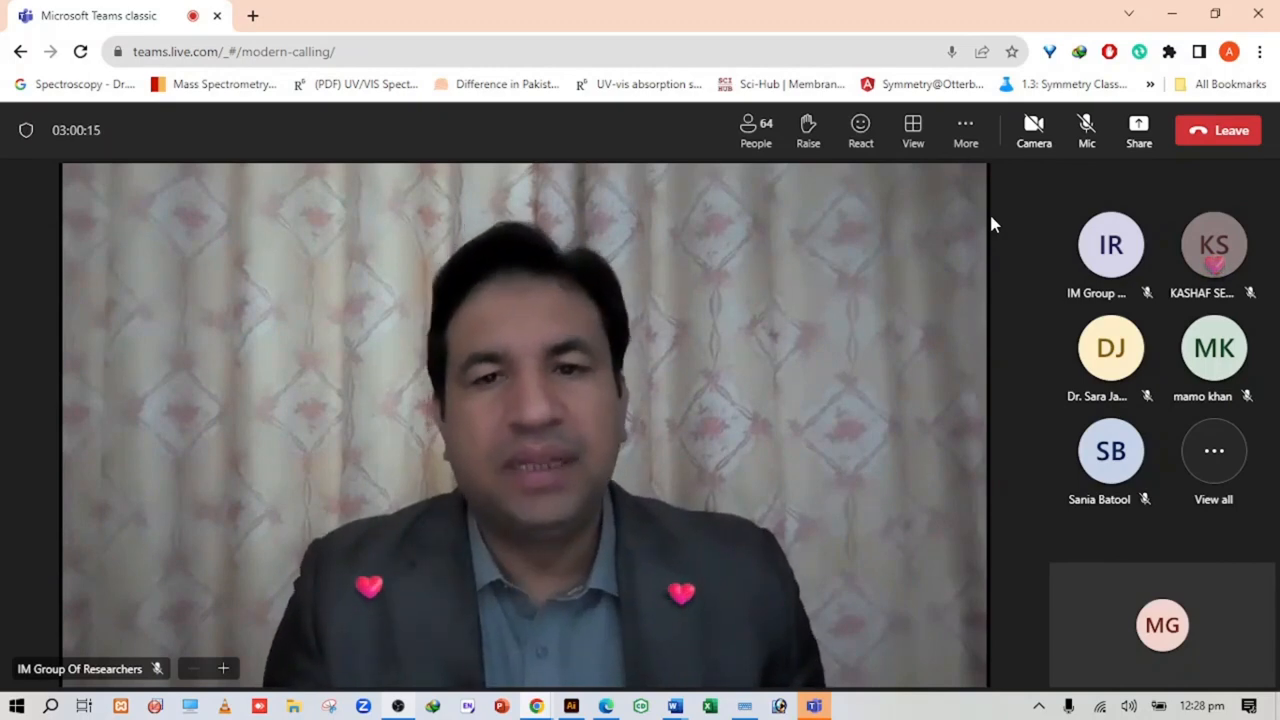
{"action": "mouse_move", "coordinate": [1034, 130]}
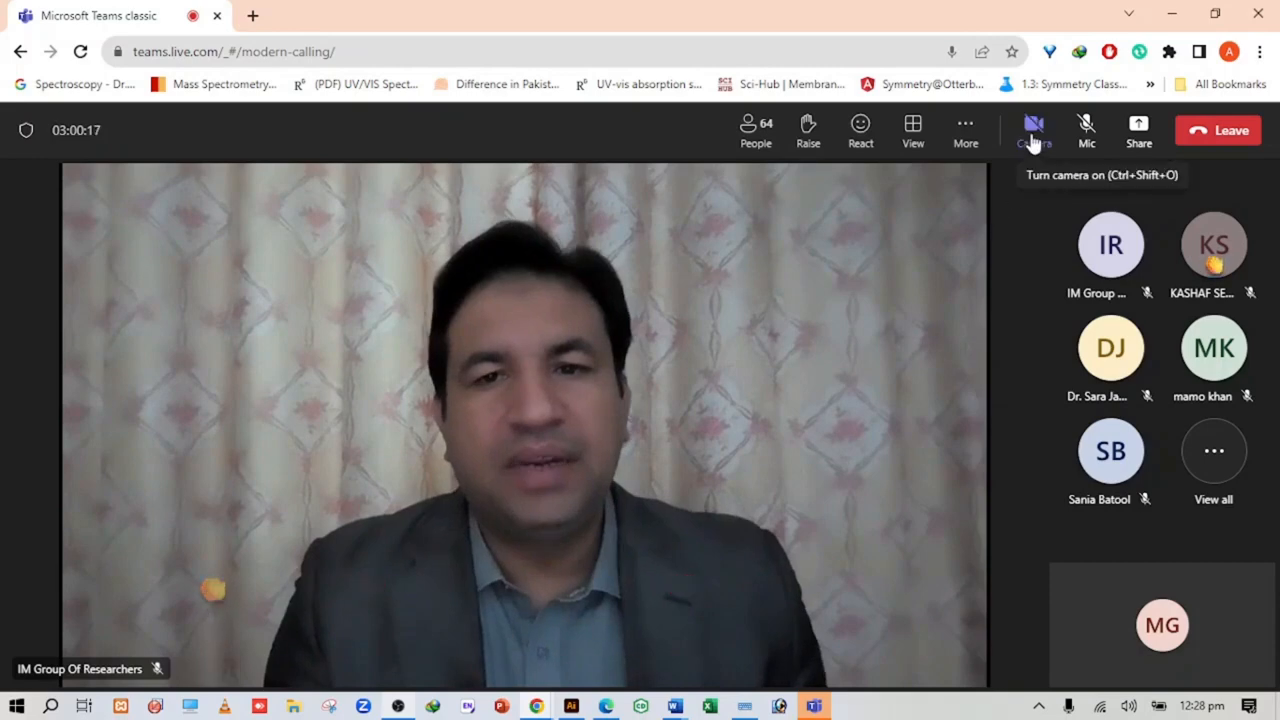
{"action": "mouse_move", "coordinate": [860, 130]}
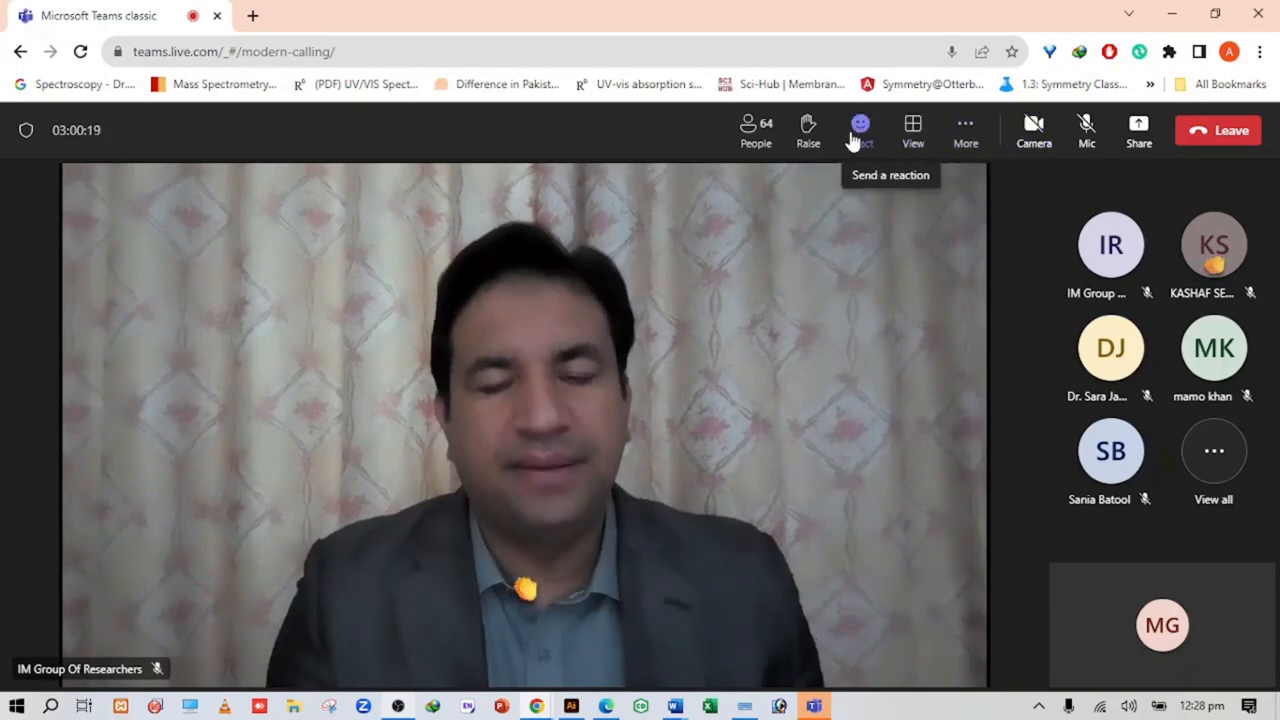